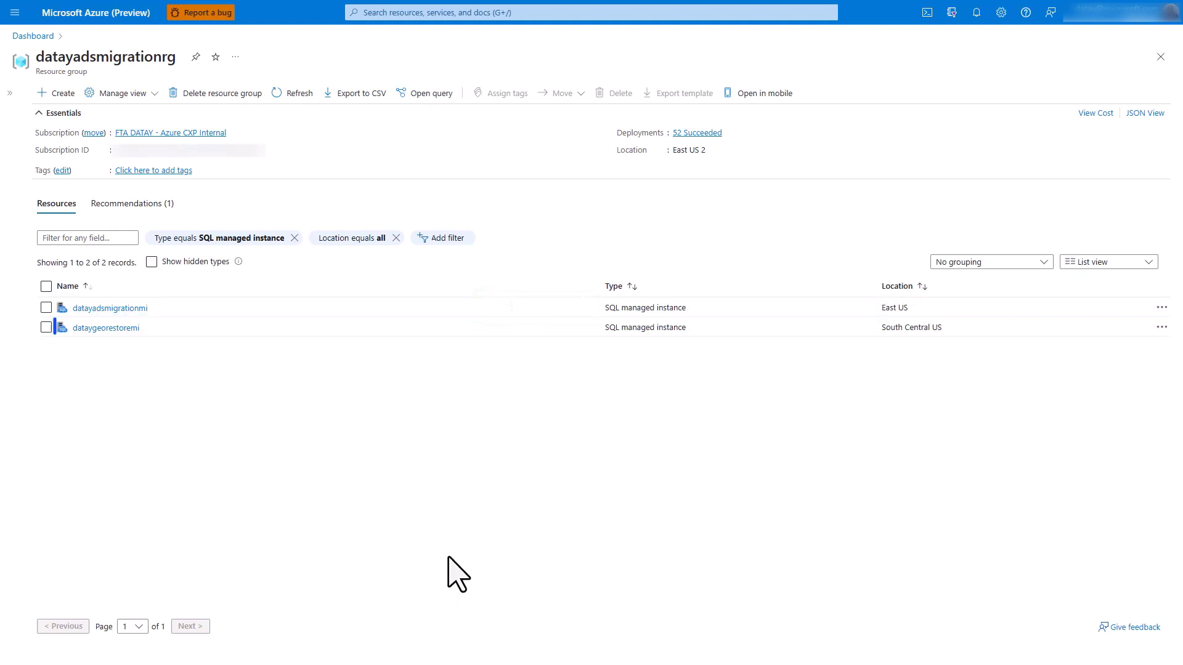
# - Open datayadsmigrationmi's Databases page to confirm Database_For_Geo_Restore is online in East US
pyautogui.click(105, 327)
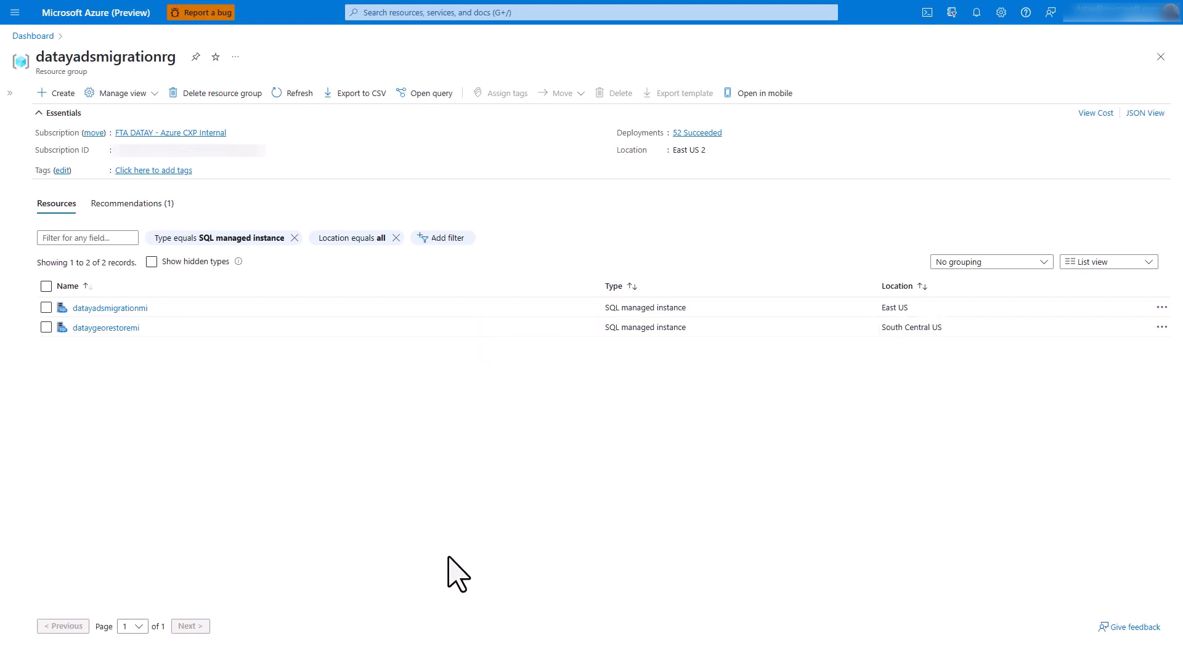
pyautogui.click(109, 308)
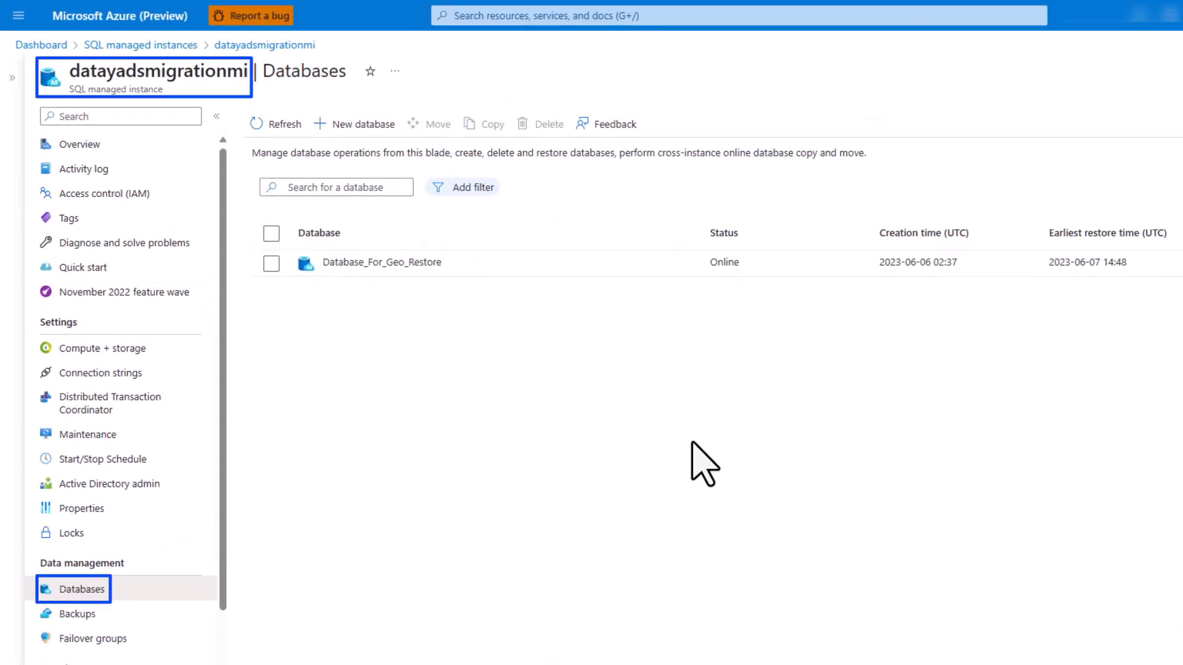
pyautogui.click(380, 262)
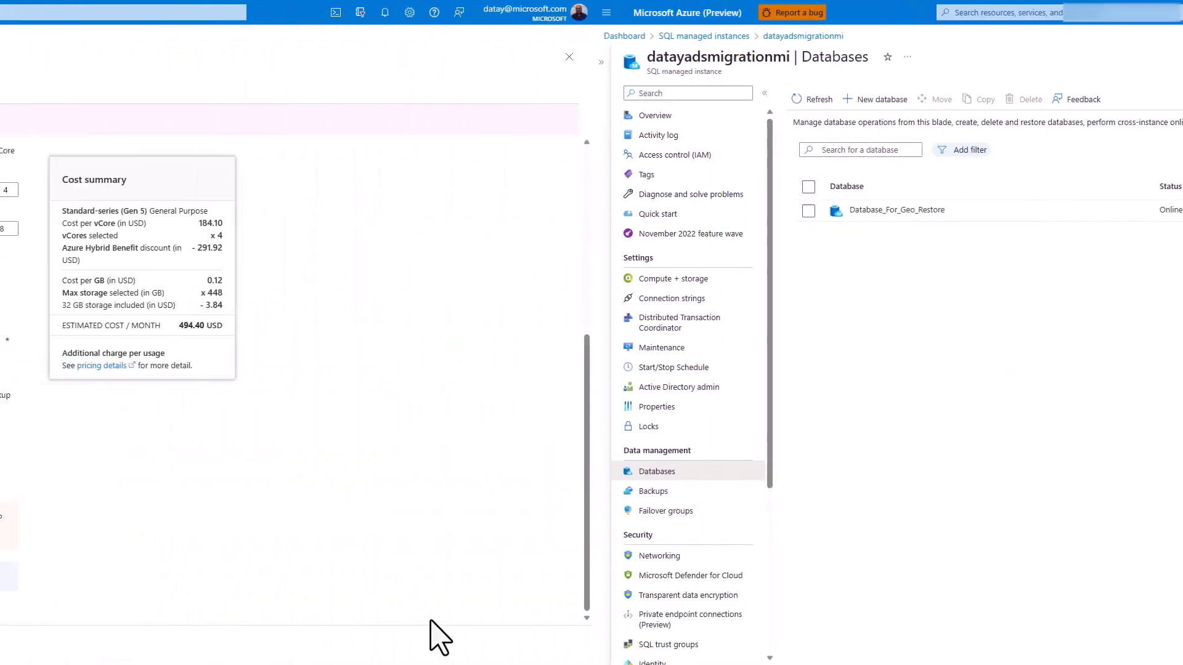
pyautogui.click(668, 279)
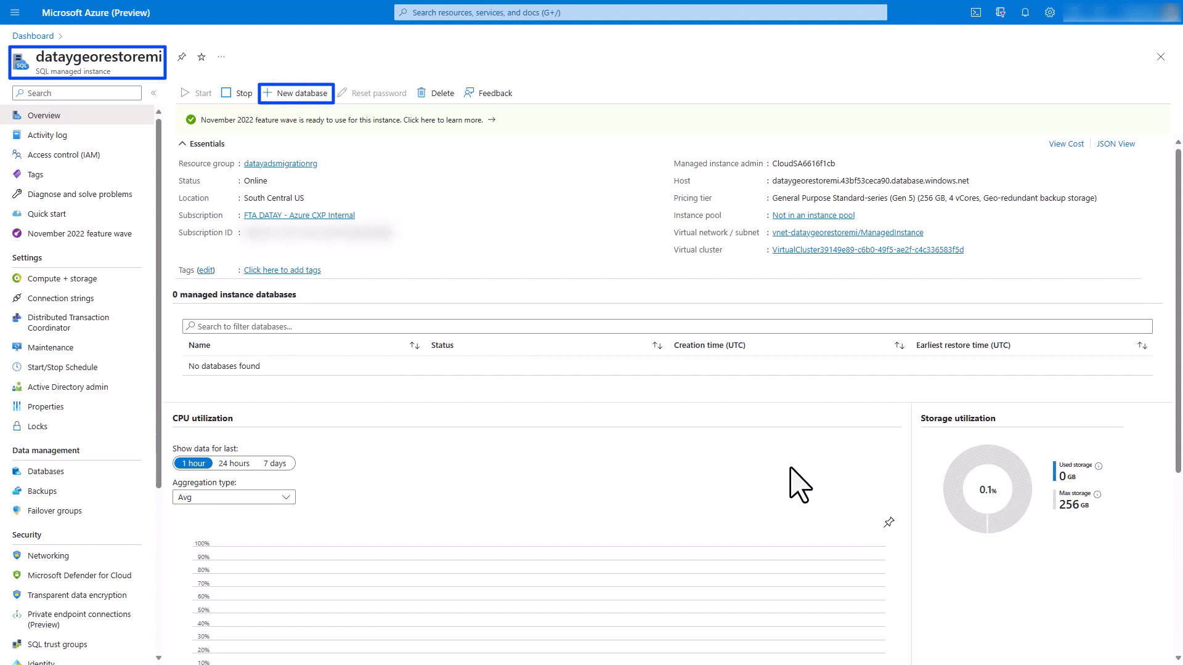
pyautogui.moveTo(749, 534)
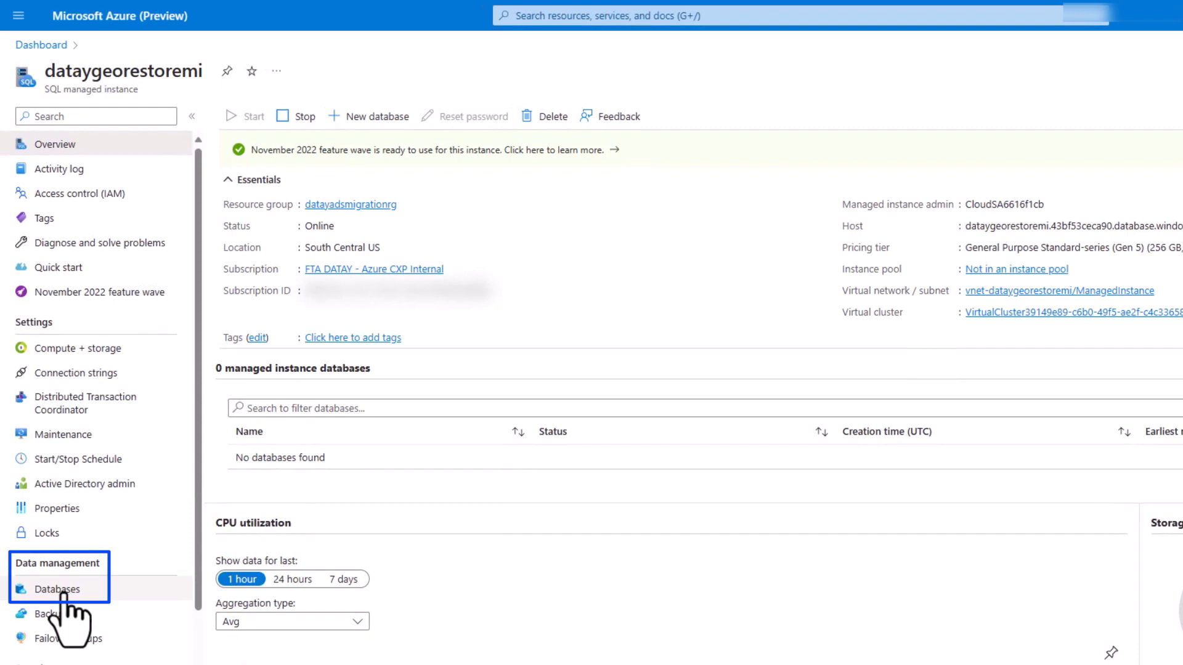
# - Open Databases under Data management for datageorestoremi
pyautogui.click(56, 589)
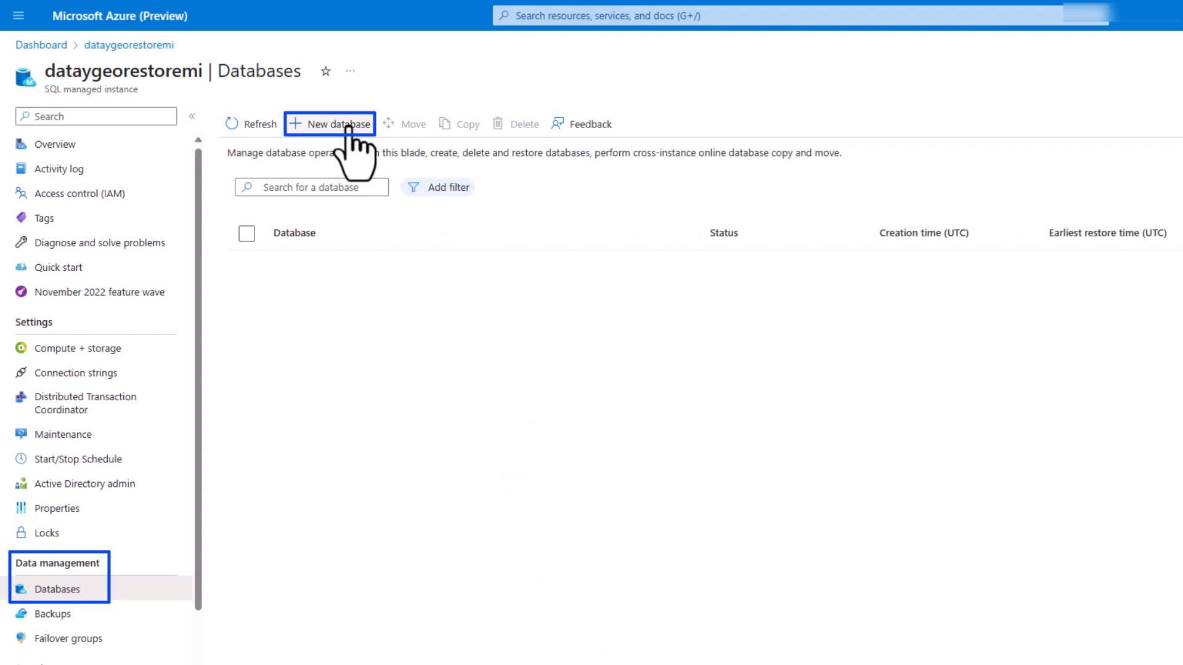
# - Begin a new database named Database_For_Geo_Restore on datageorestoremi
pyautogui.click(330, 124)
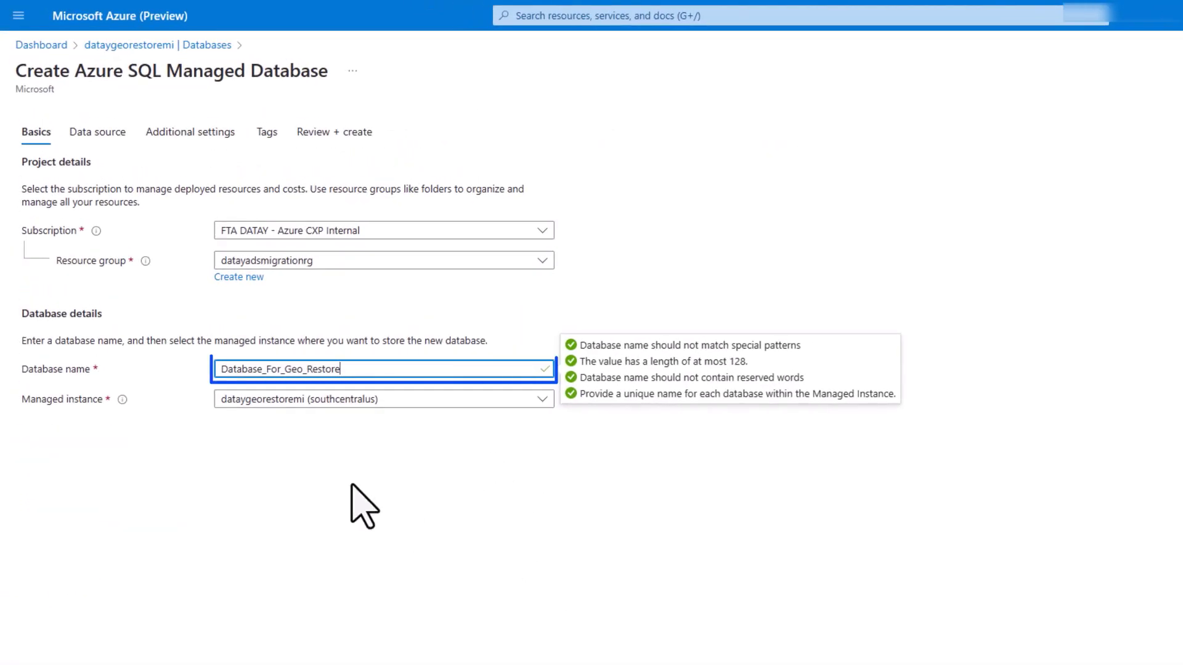
pyautogui.moveTo(295, 453)
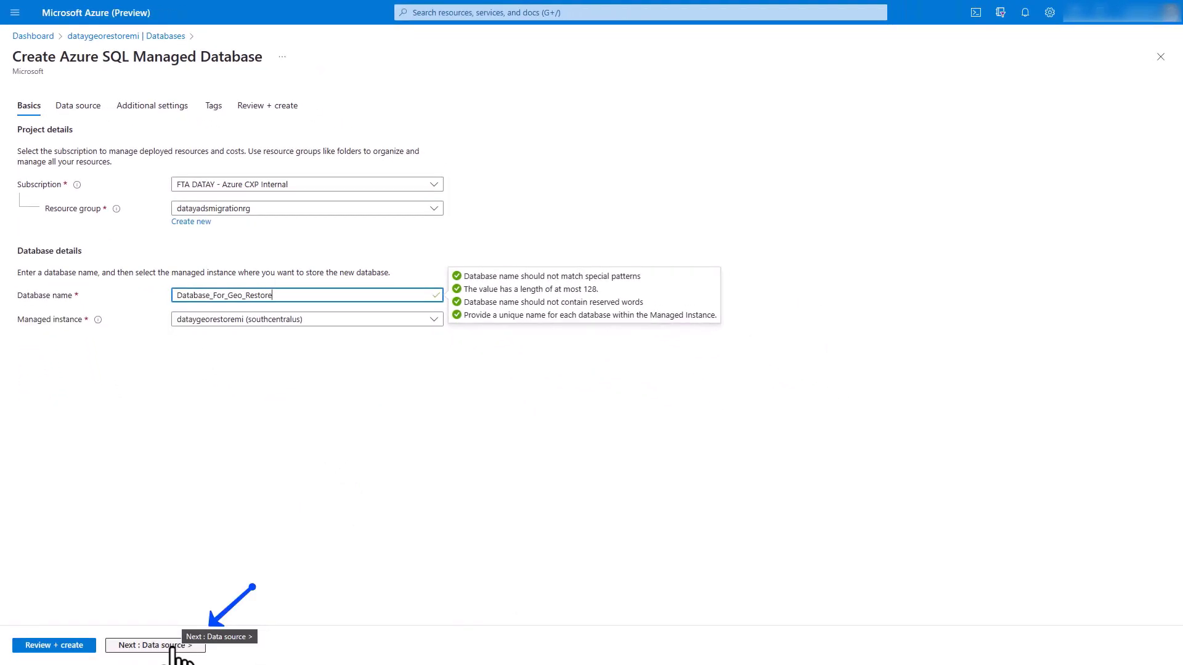
# - Set the data source to point-in-time restore from datayadsmigrationmi (eastus), Database_For_Geo_Restore
pyautogui.click(154, 645)
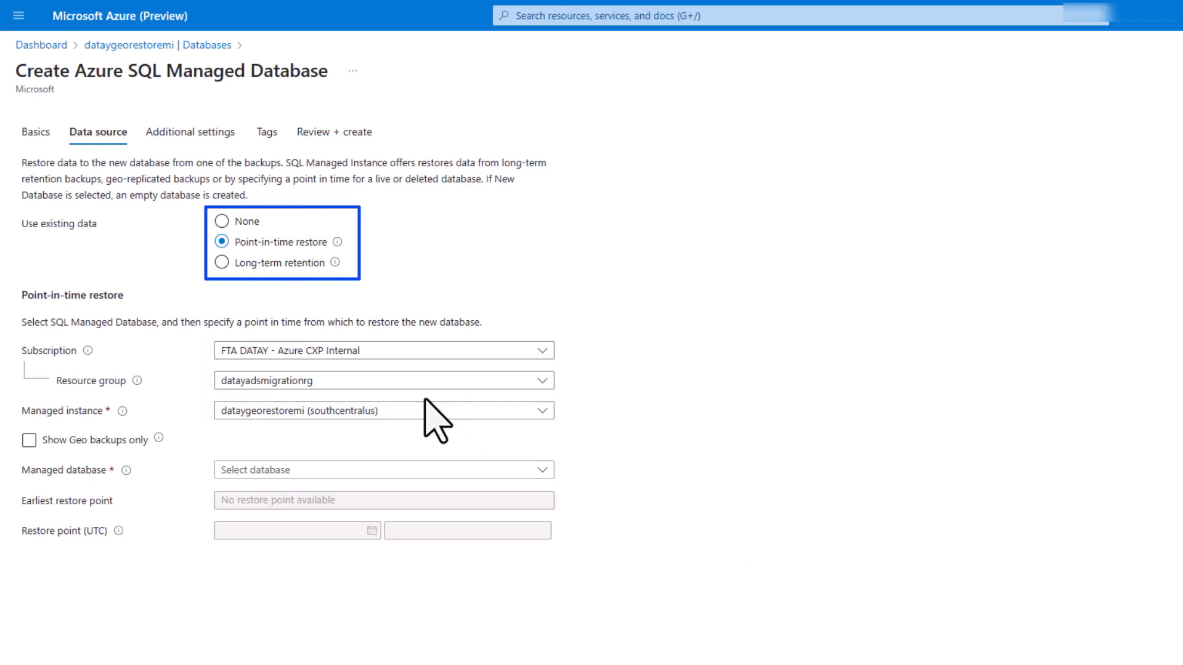
pyautogui.click(380, 411)
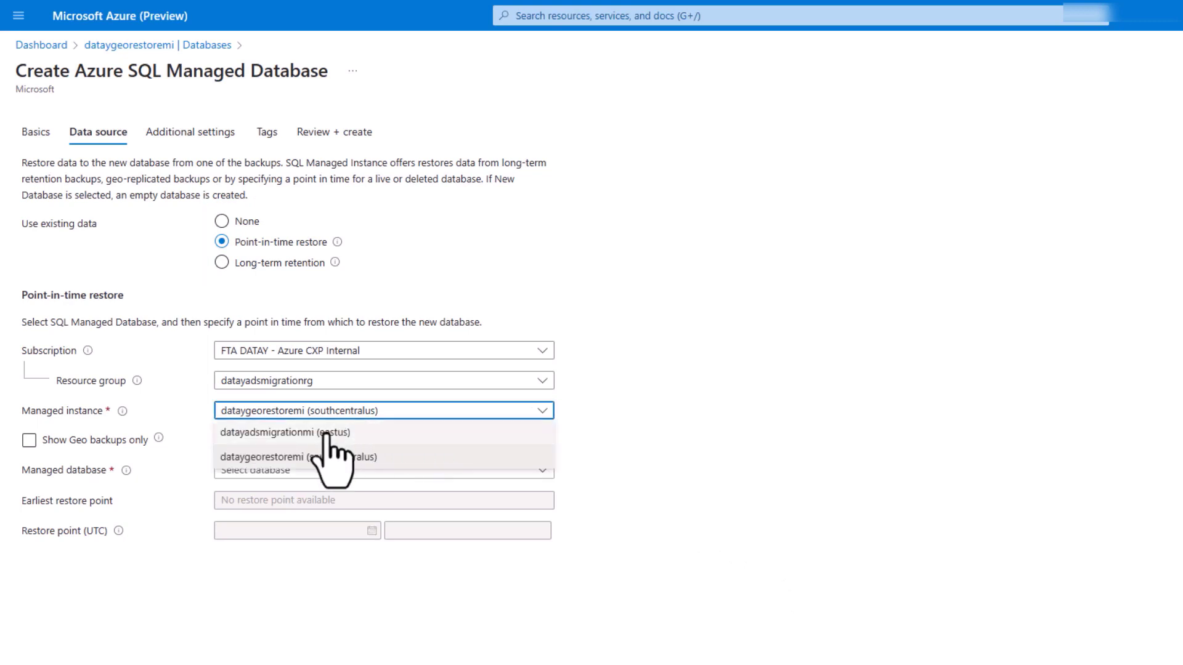
pyautogui.click(285, 433)
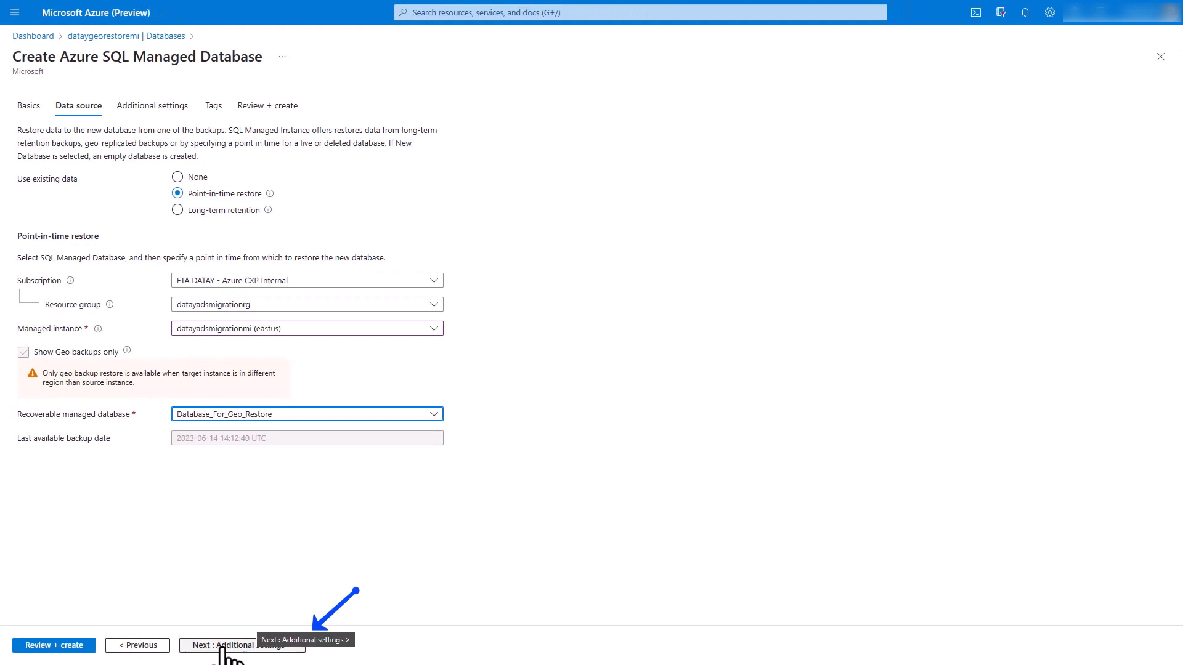
# - Advance through Additional settings and Tags to Review + create, keeping 7-day retention
pyautogui.click(240, 645)
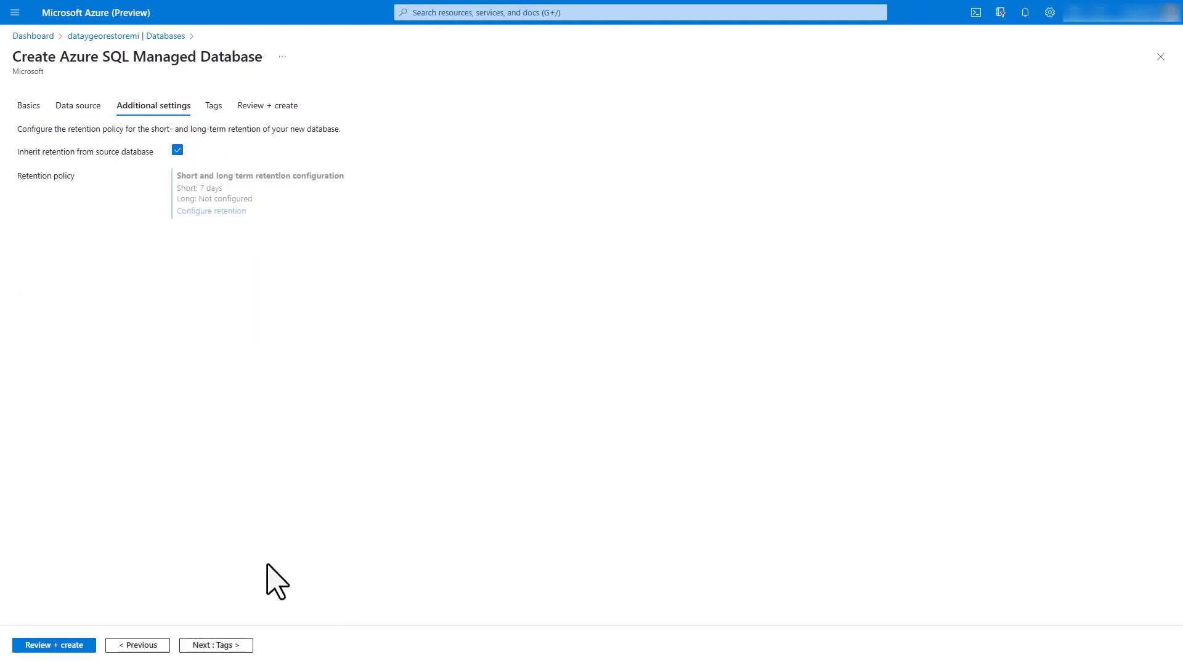
pyautogui.moveTo(234, 599)
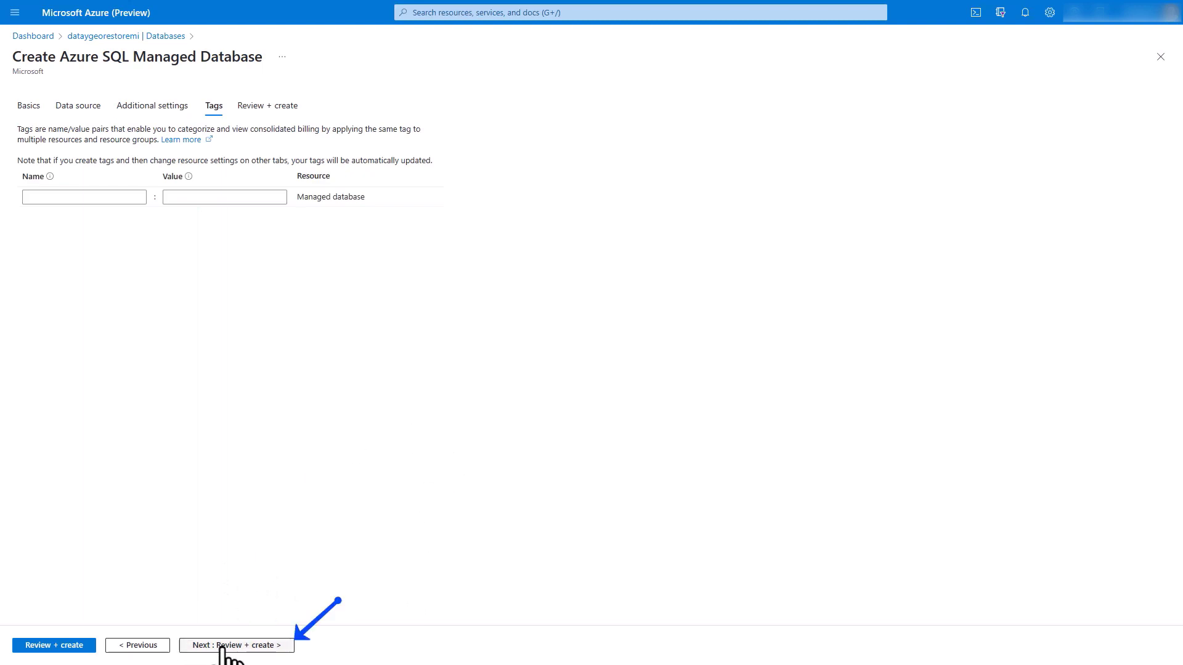
pyautogui.click(236, 645)
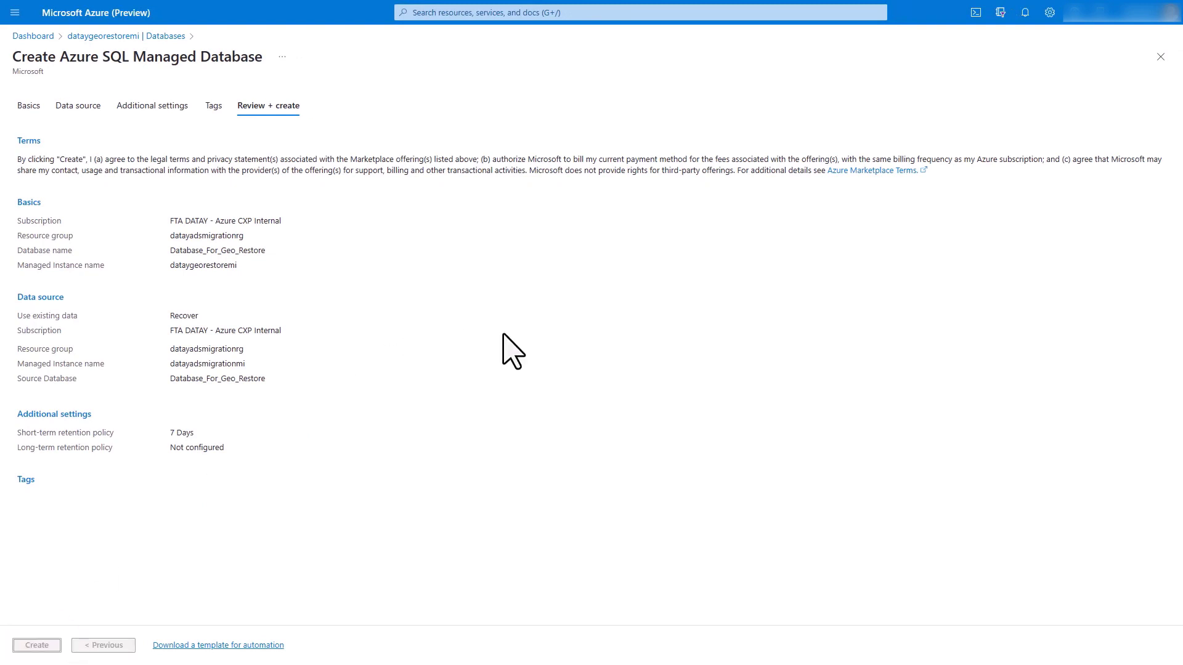
# - Create the restored database, then open its datageorestoremi managed instance page
pyautogui.click(36, 645)
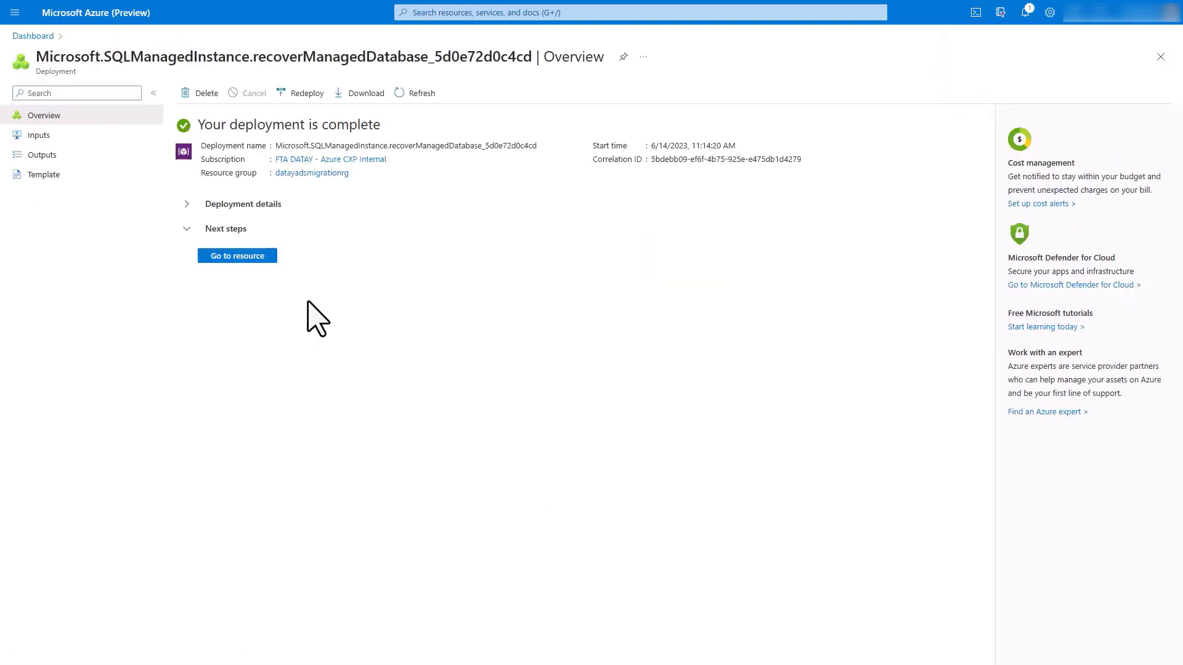
pyautogui.click(236, 255)
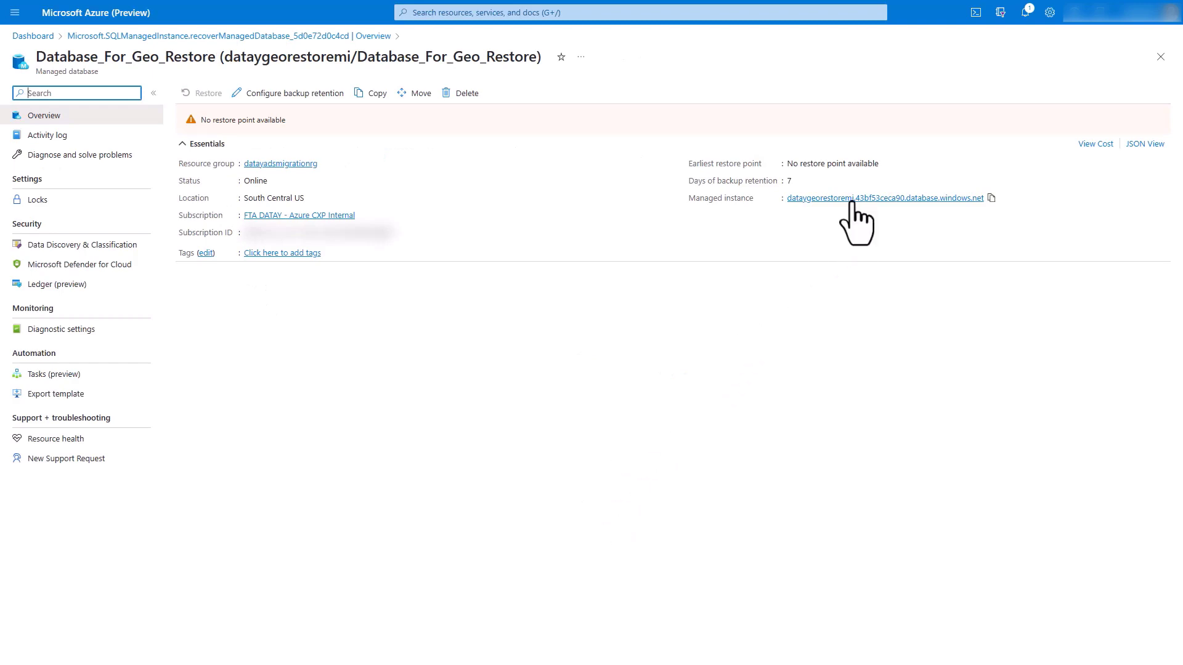
pyautogui.click(886, 198)
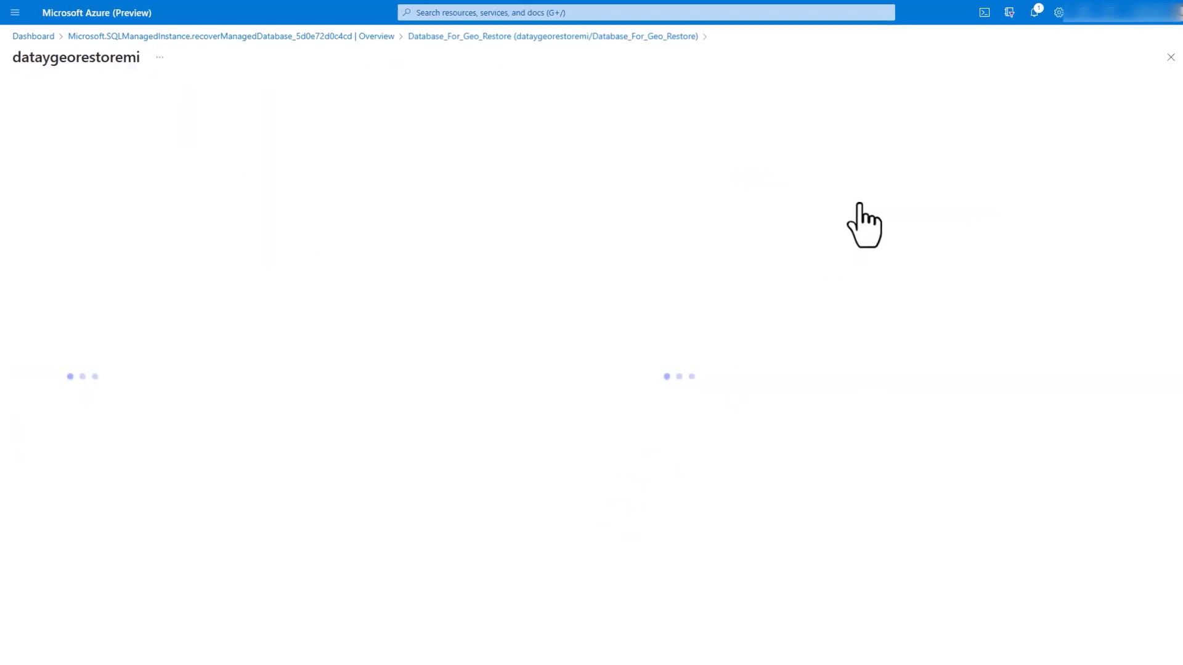